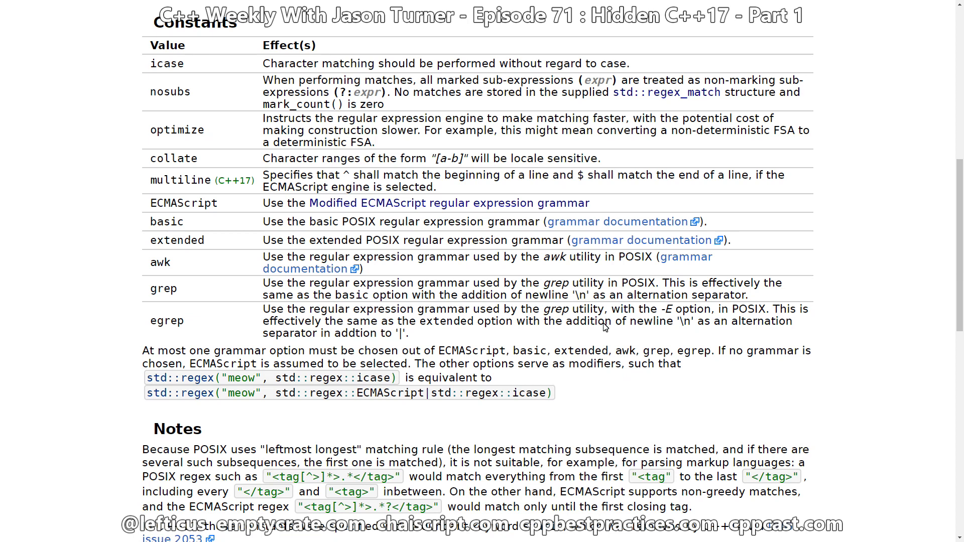
{"action": "mouse_move", "coordinate": [138, 188]}
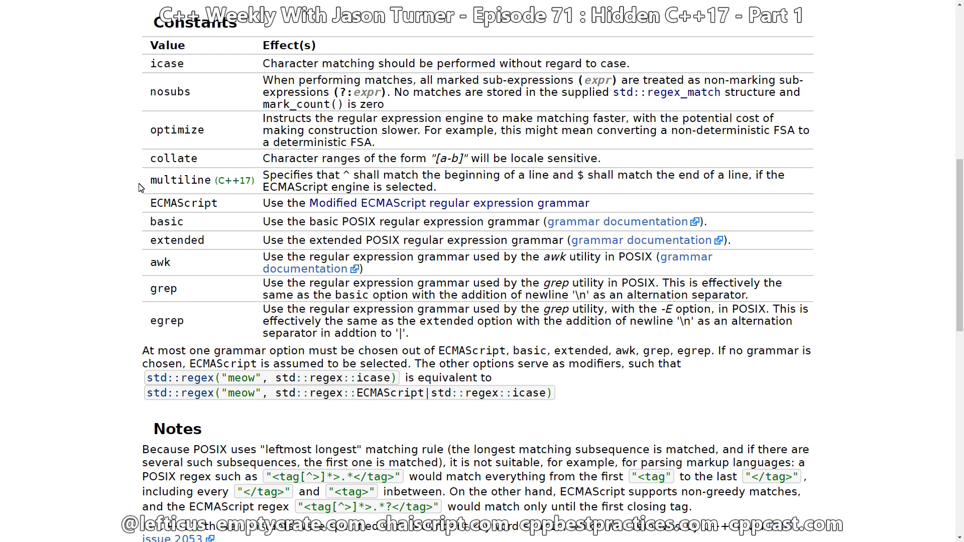
Highlight the ^ anchor in the multiline flag description of the regex constants table
{"action": "double_click", "coordinate": [179, 179]}
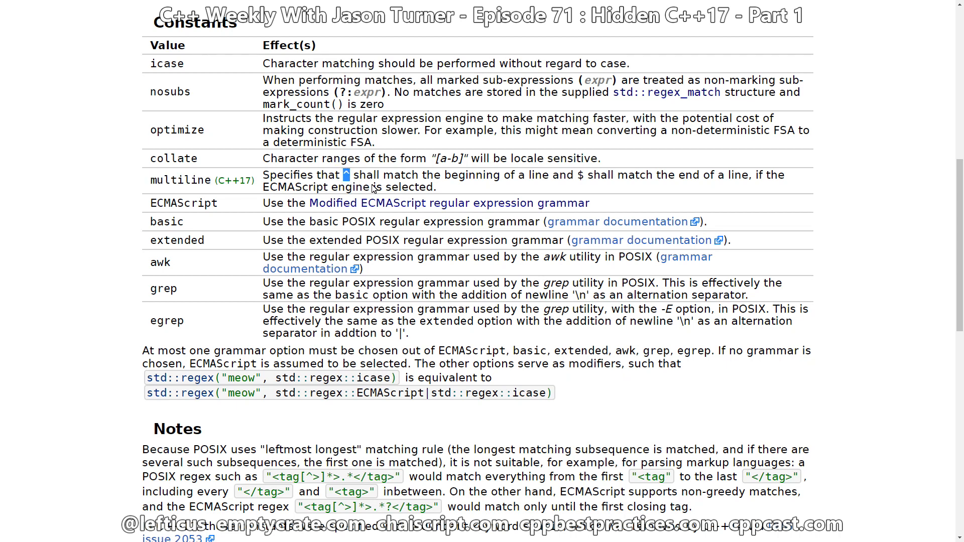
{"action": "mouse_move", "coordinate": [460, 198]}
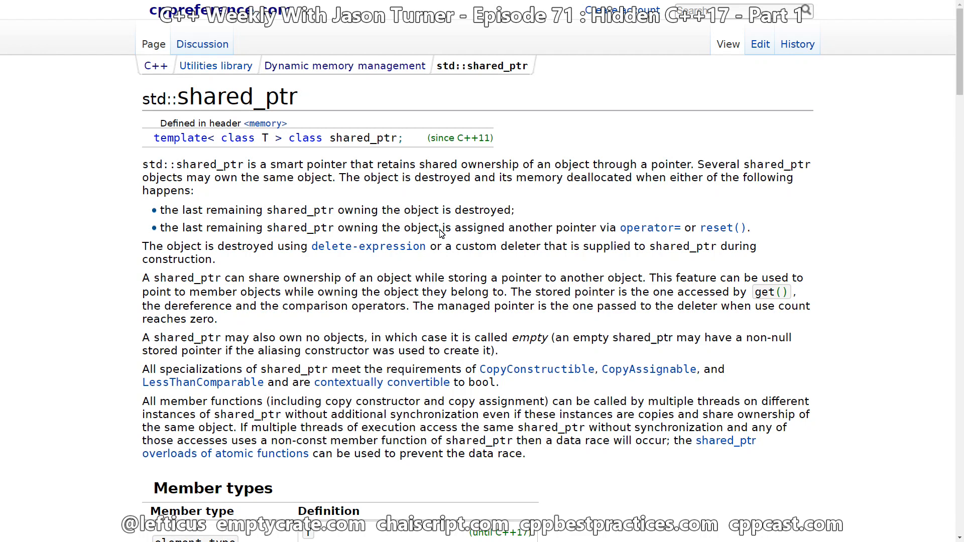
{"action": "scroll", "scroll_direction": "down", "scroll_amount": 3}
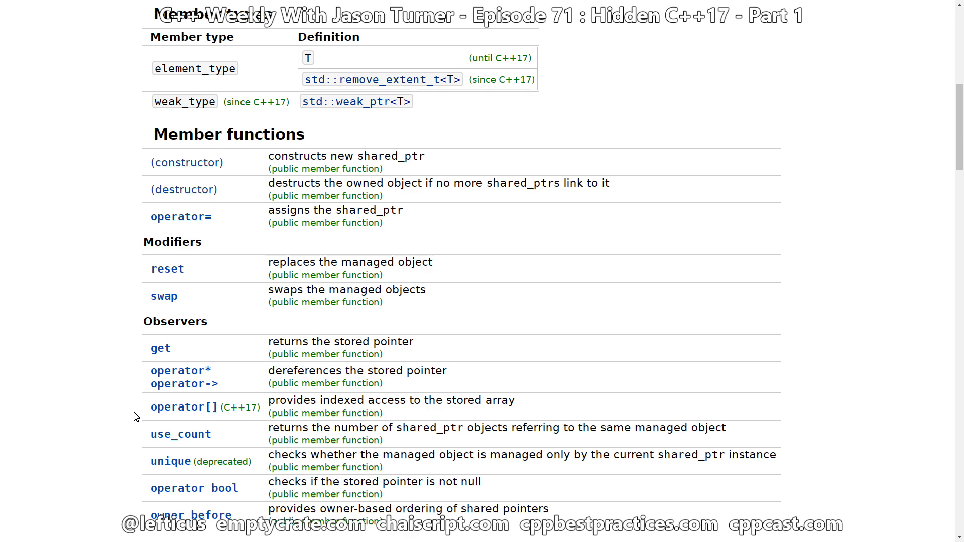
{"action": "mouse_move", "coordinate": [269, 281]}
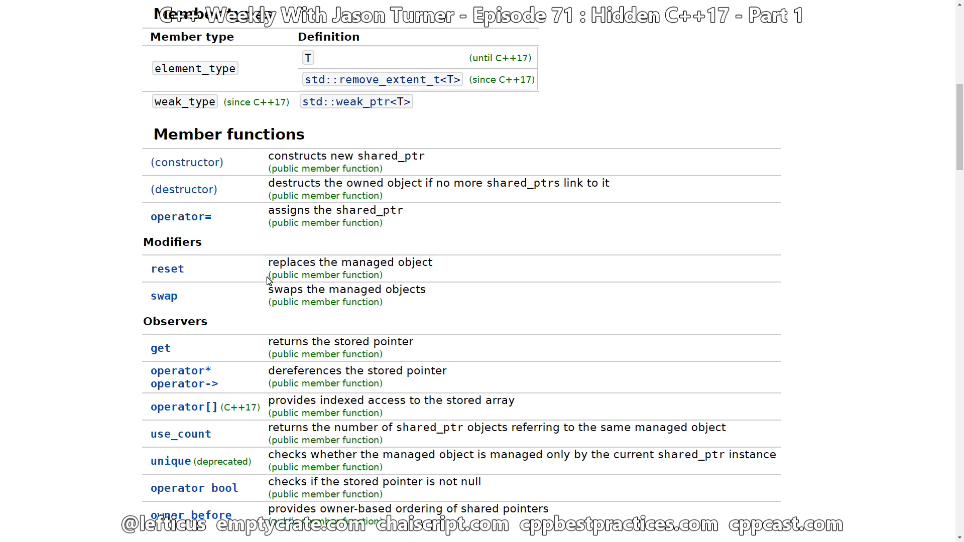
{"action": "scroll", "scroll_direction": "down", "scroll_amount": 3}
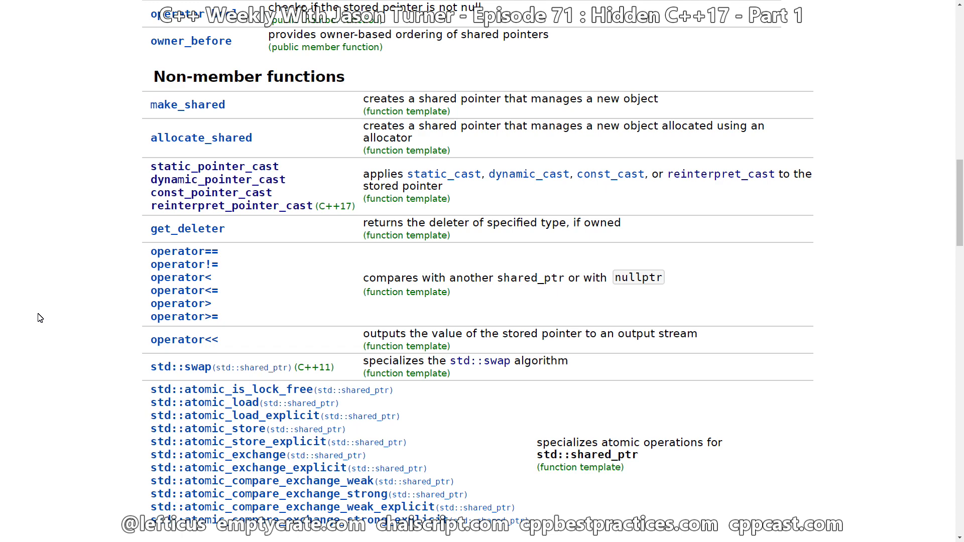
{"action": "mouse_move", "coordinate": [166, 220]}
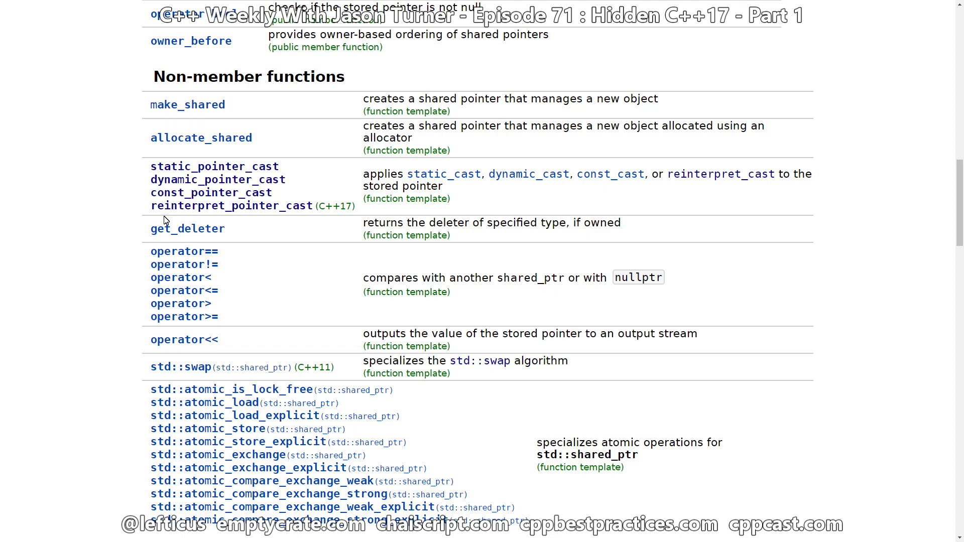
{"action": "mouse_move", "coordinate": [327, 239]}
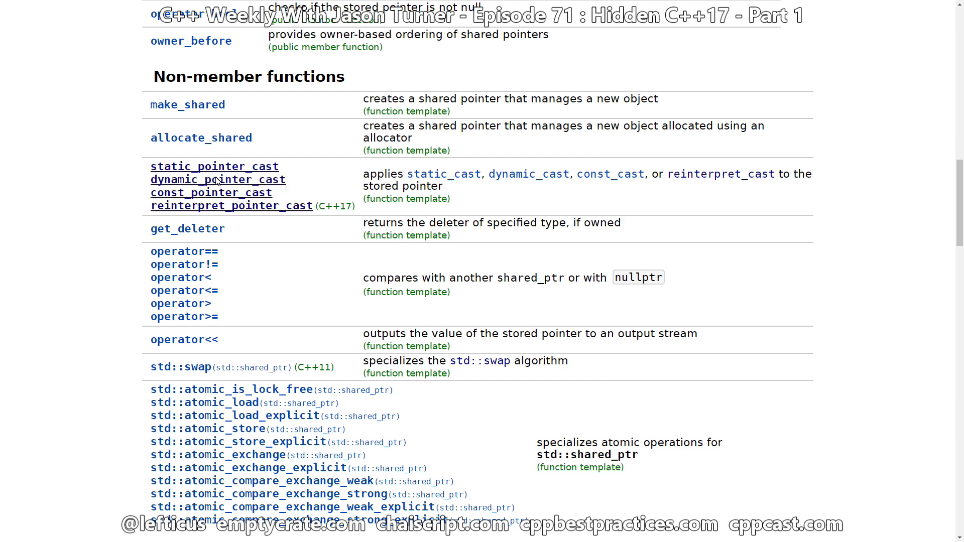
{"action": "mouse_move", "coordinate": [218, 179]}
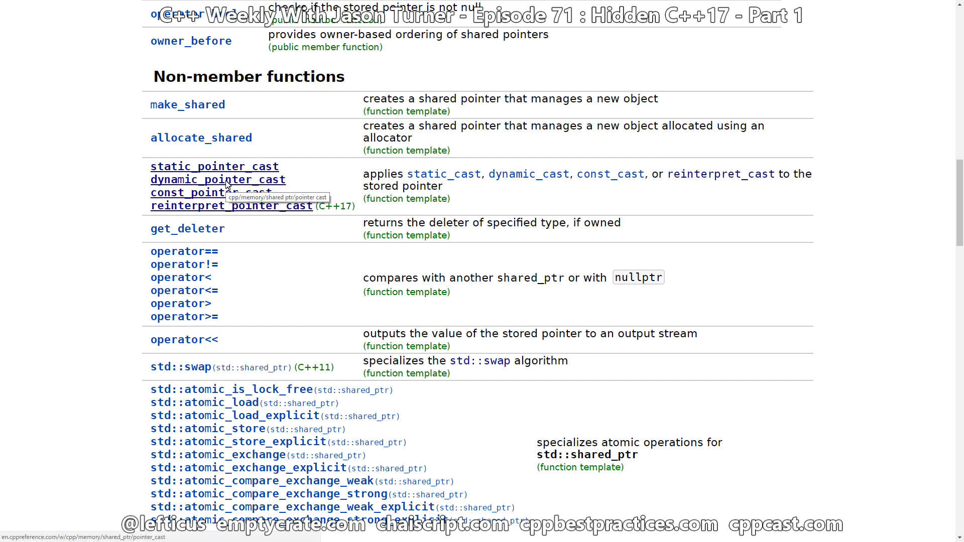
Navigate to the static/dynamic/const/reinterpret_pointer_cast page and highlight part of its content
{"action": "left_click", "coordinate": [214, 166]}
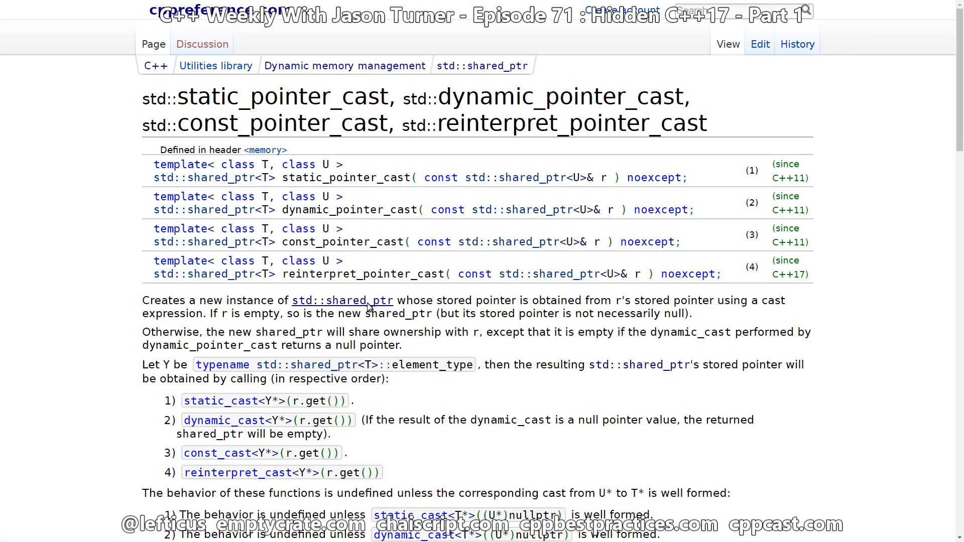
{"action": "mouse_move", "coordinate": [342, 300]}
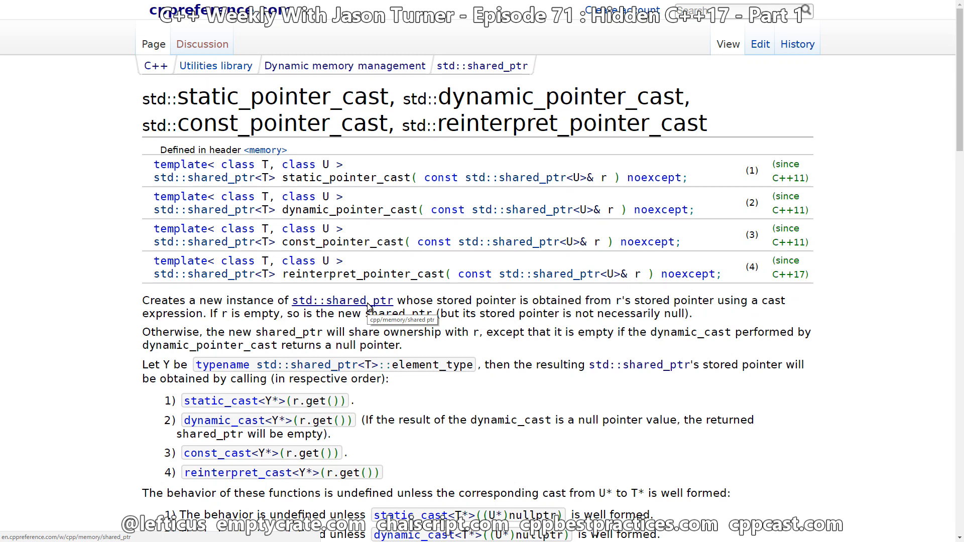
{"action": "double_click", "coordinate": [366, 273]}
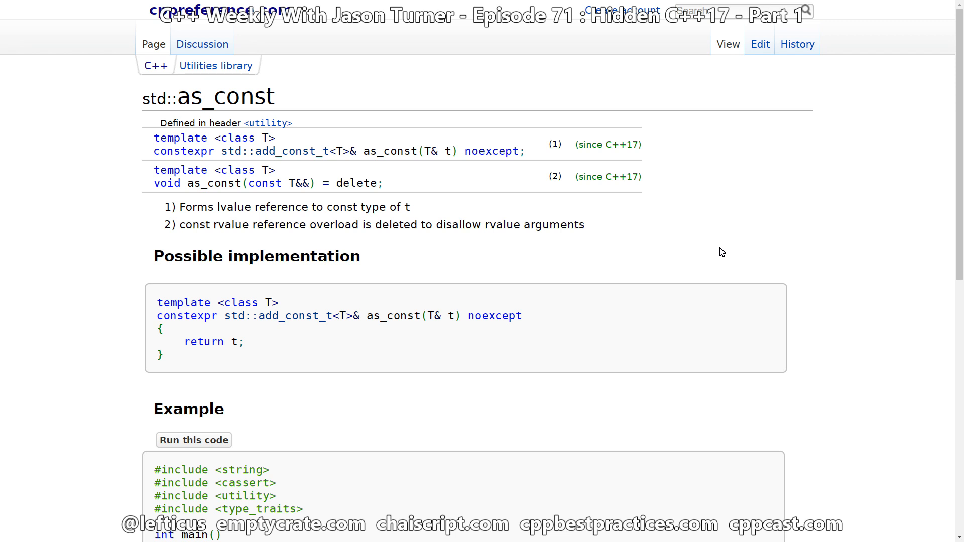
{"action": "mouse_move", "coordinate": [410, 160]}
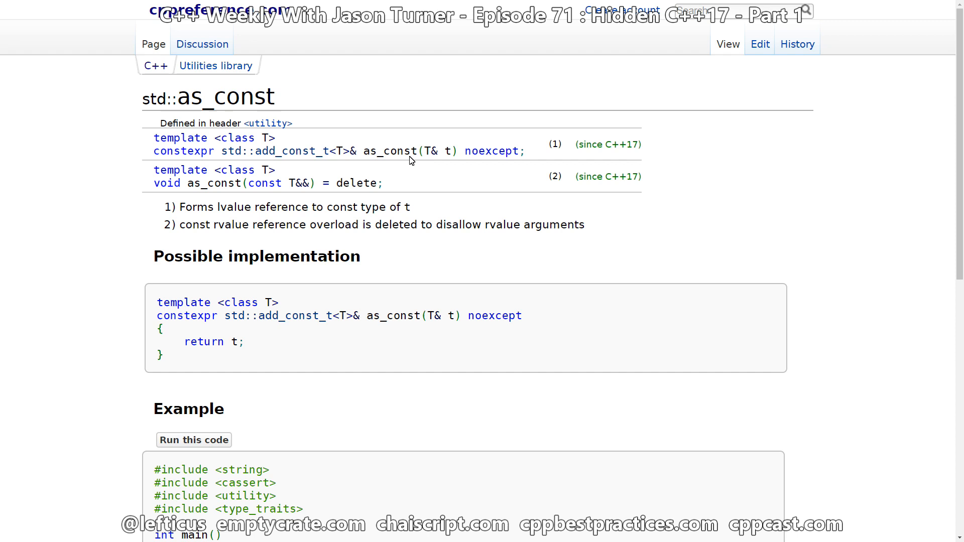
Highlight add_const_t<T>&, the as_const implementation and the deleted overload's T&& parameter on std::as_const
{"action": "double_click", "coordinate": [435, 151]}
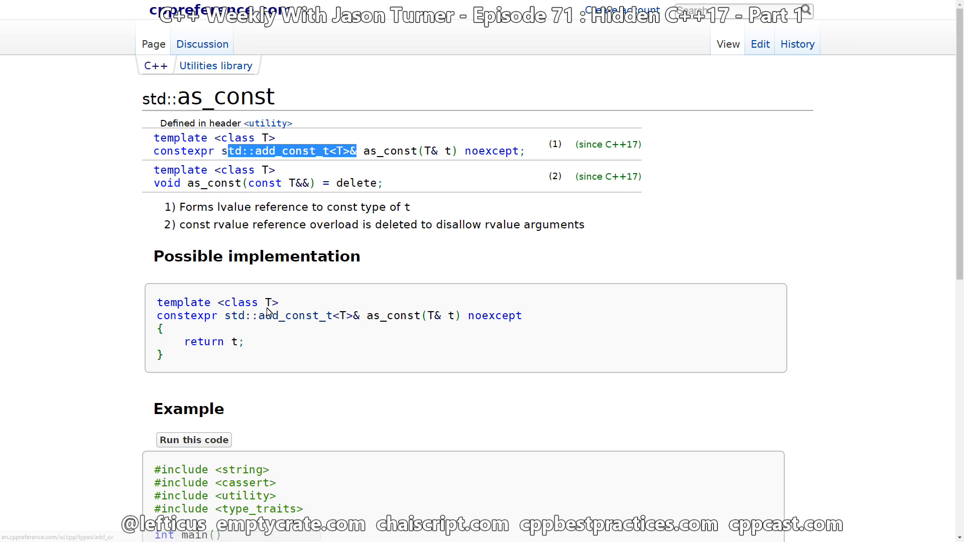
{"action": "mouse_move", "coordinate": [155, 313]}
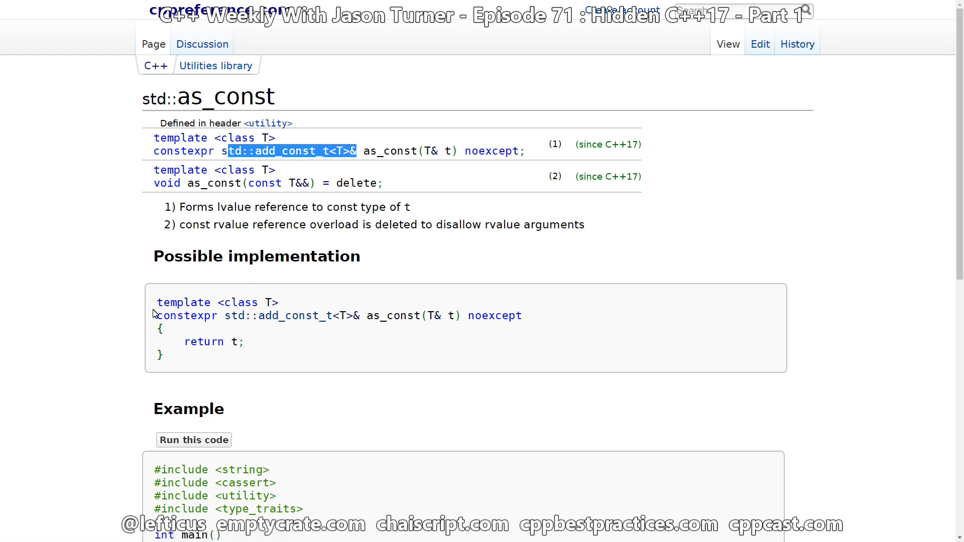
{"action": "left_click", "coordinate": [159, 332]}
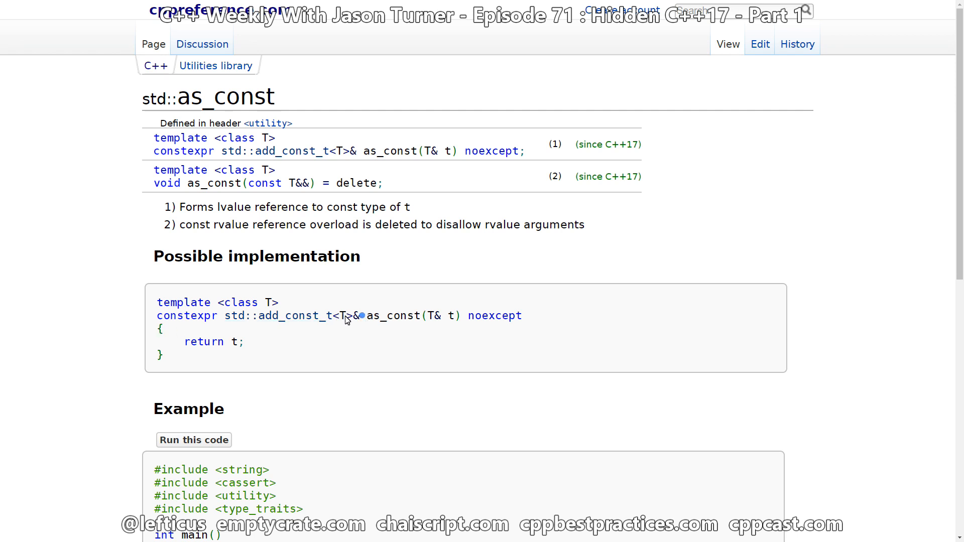
{"action": "mouse_move", "coordinate": [365, 323]}
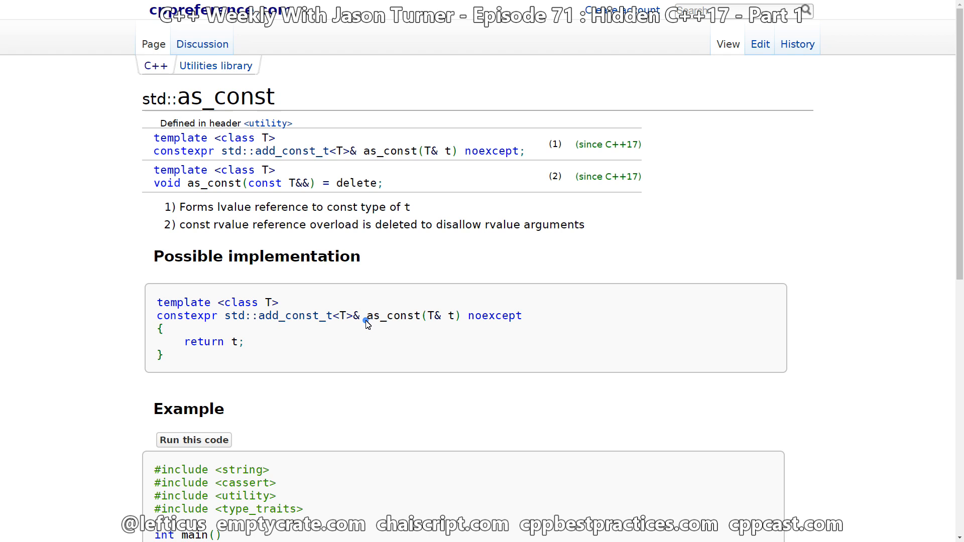
{"action": "double_click", "coordinate": [391, 315]}
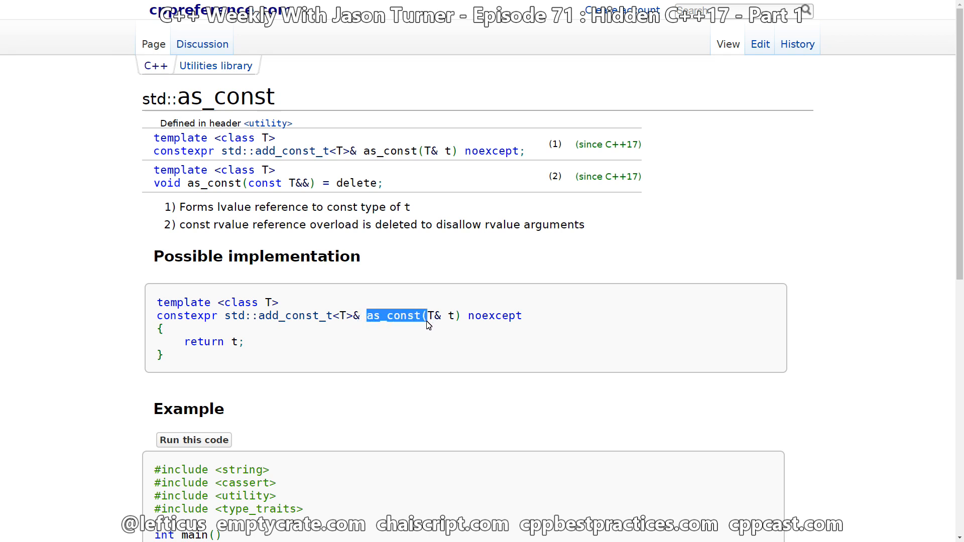
{"action": "scroll", "scroll_direction": "down", "scroll_amount": 3}
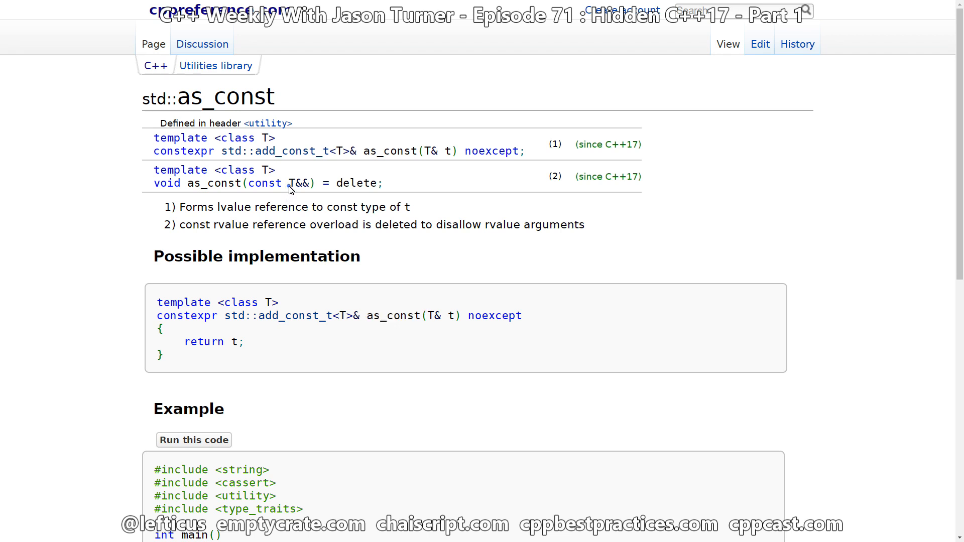
{"action": "double_click", "coordinate": [299, 183]}
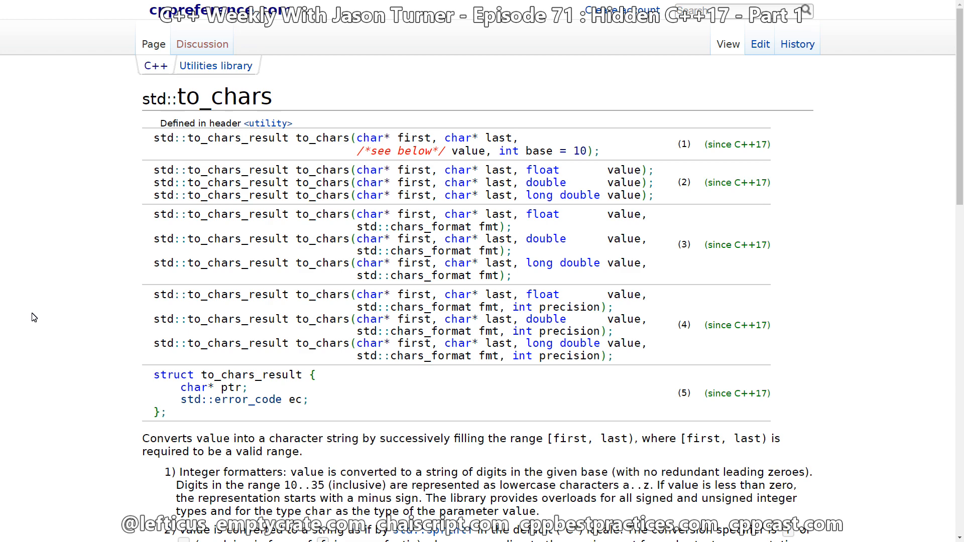
{"action": "mouse_move", "coordinate": [359, 141]}
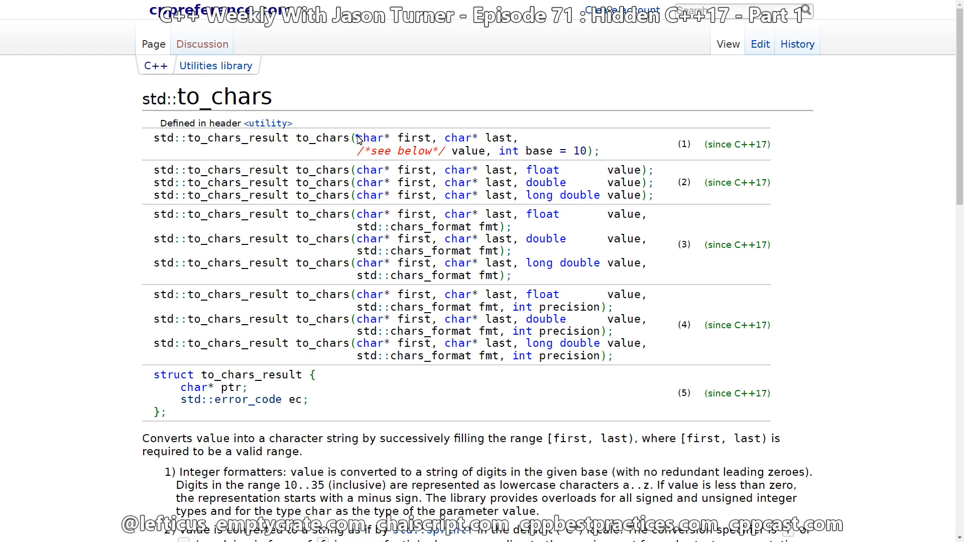
Highlight the char* first, char* last parameters of to_chars overload (1)
{"action": "left_click_drag", "start_coordinate": [355, 137], "coordinate": [512, 137]}
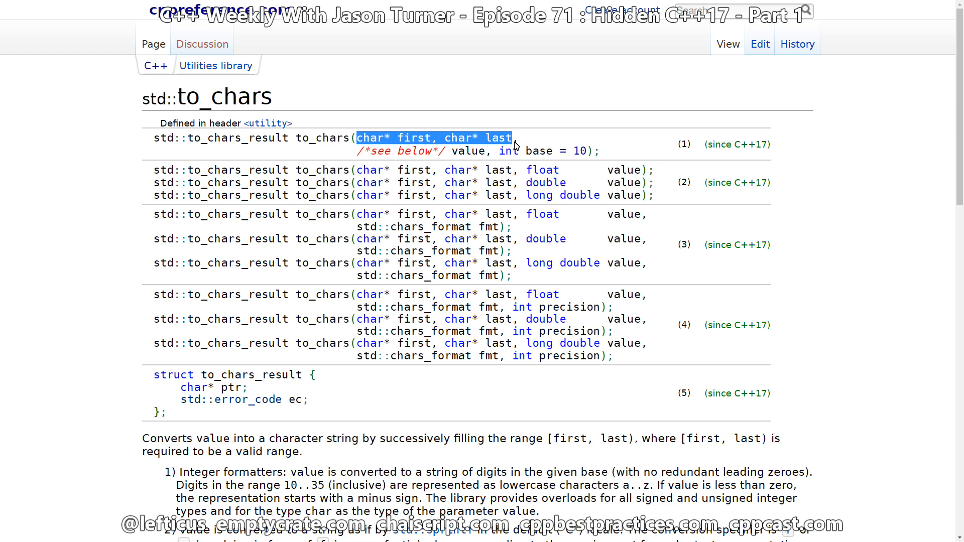
{"action": "left_click", "coordinate": [360, 138]}
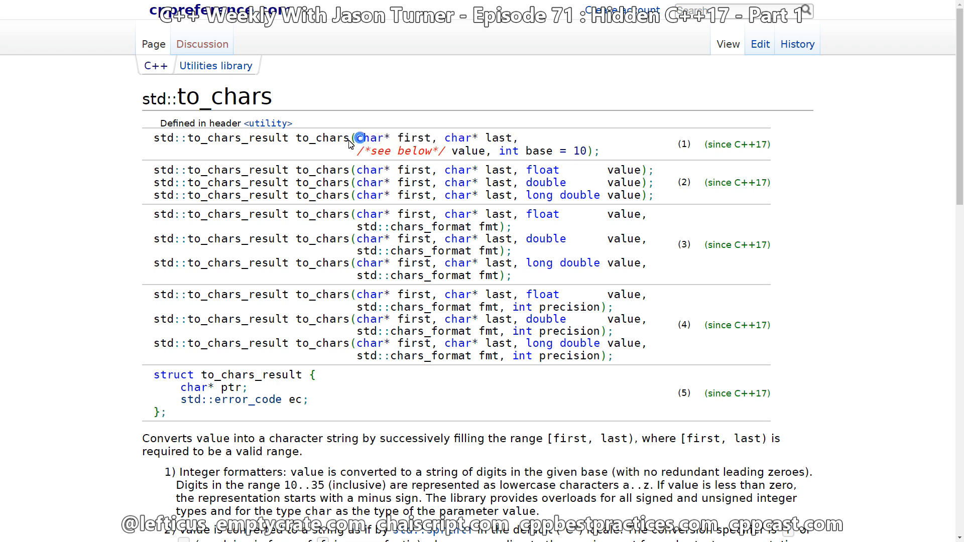
{"action": "left_click_drag", "start_coordinate": [357, 137], "coordinate": [513, 138]}
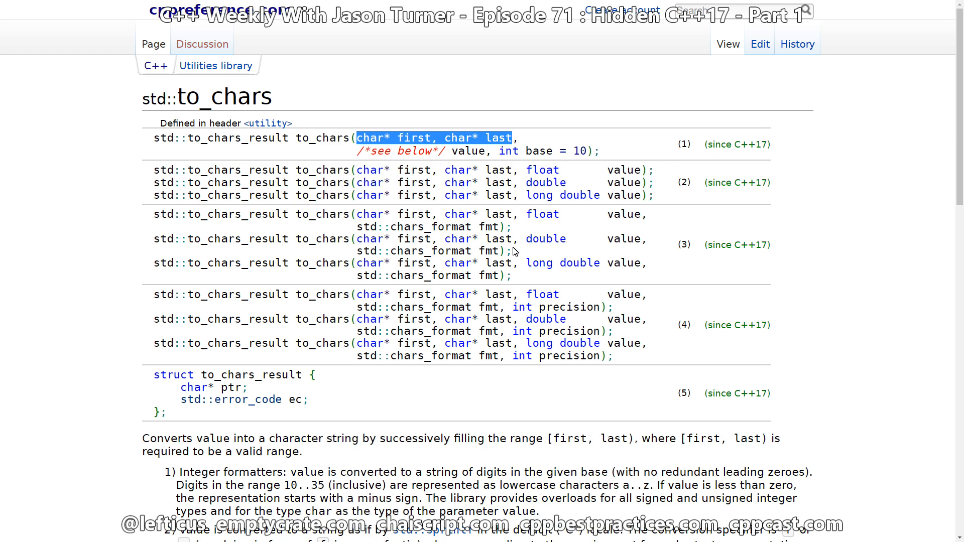
{"action": "mouse_move", "coordinate": [516, 163]}
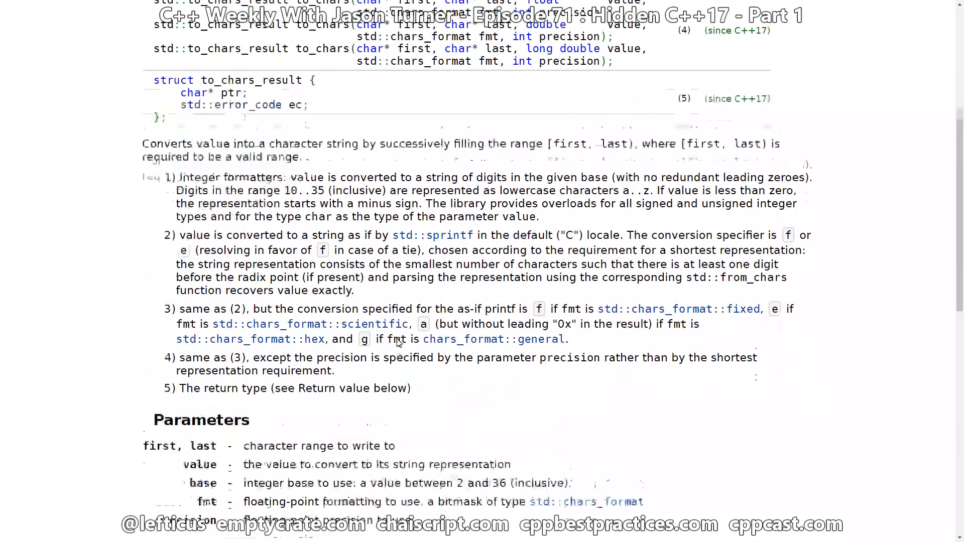
Scroll the std::to_chars page toward its formatting rules and parameters list
{"action": "scroll", "scroll_direction": "down", "scroll_amount": 3}
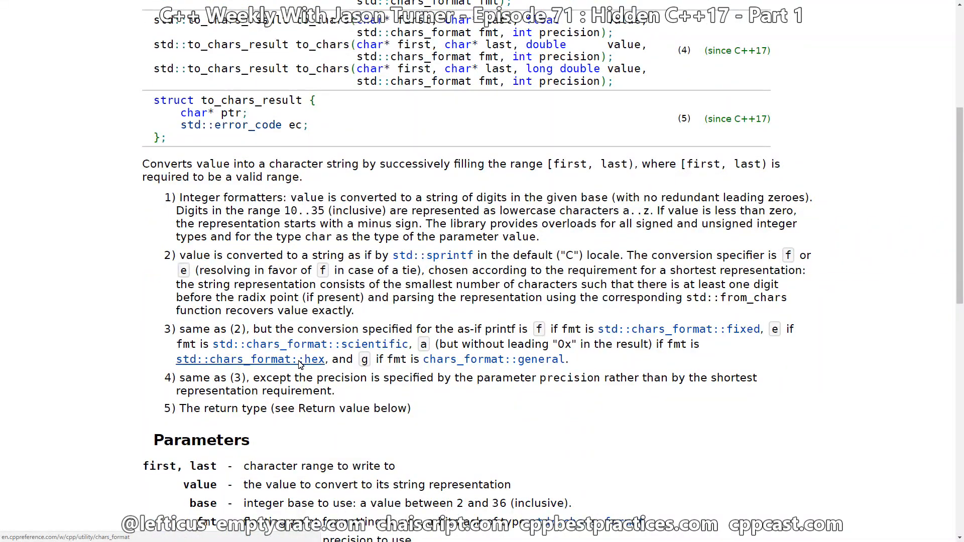
{"action": "mouse_move", "coordinate": [743, 342]}
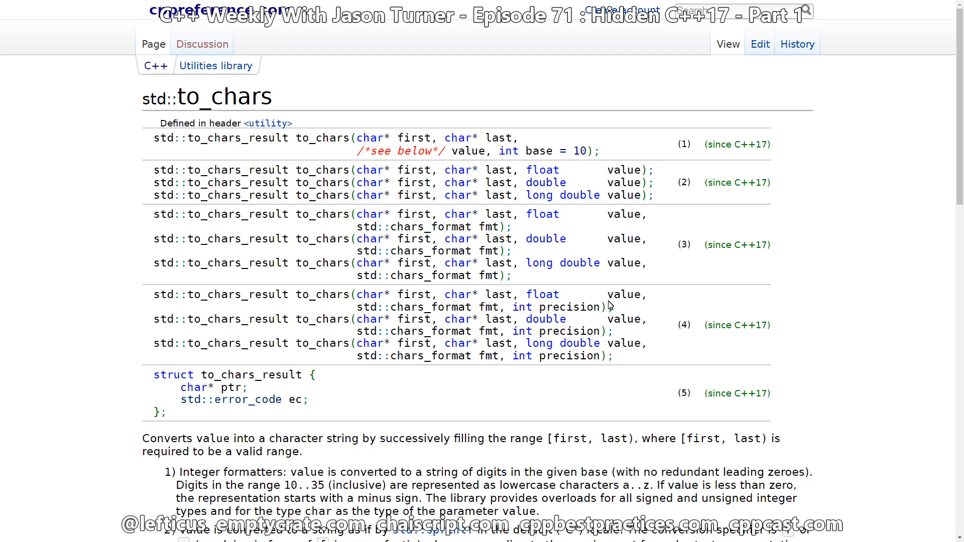
{"action": "scroll", "scroll_direction": "down", "scroll_amount": 3}
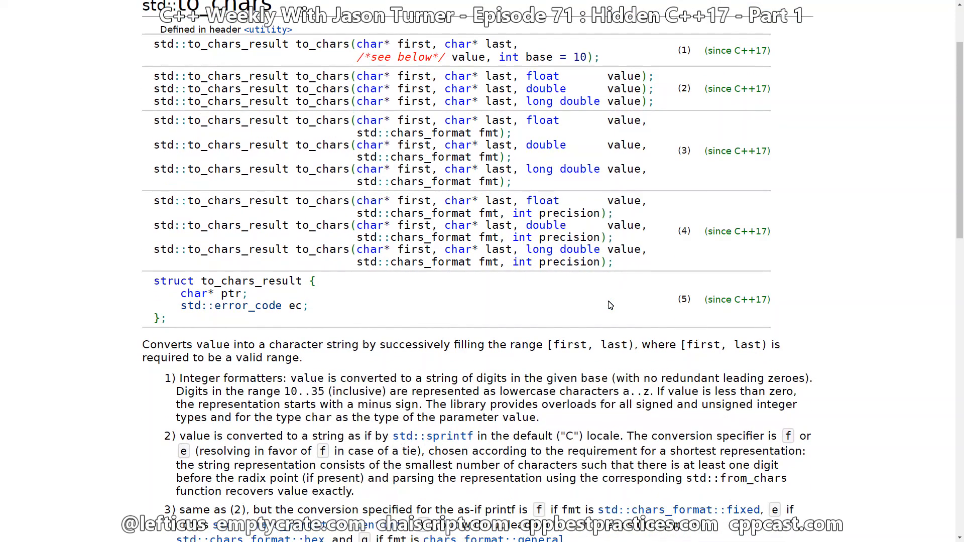
{"action": "scroll", "scroll_direction": "down", "scroll_amount": 3}
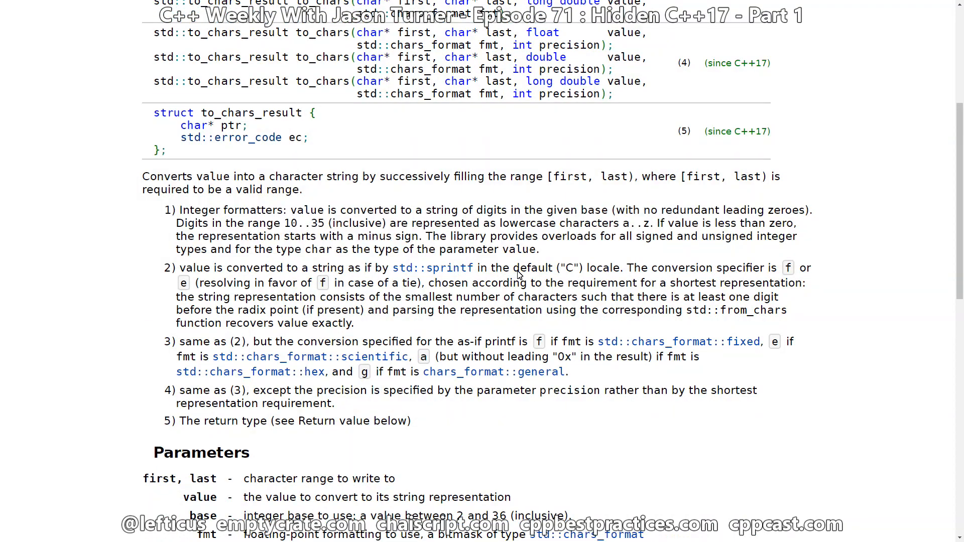
{"action": "left_click_drag", "start_coordinate": [521, 267], "coordinate": [620, 268]}
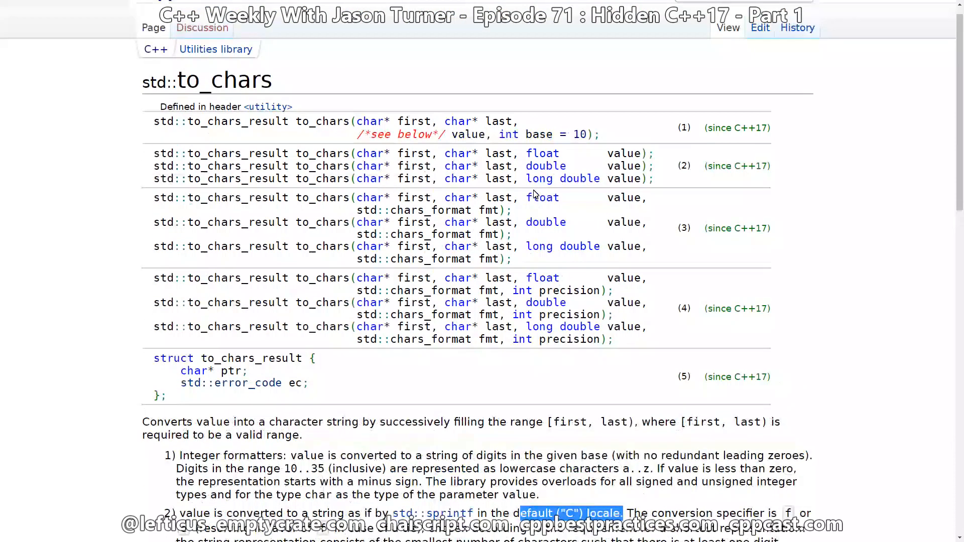
Highlight 'default ("C")' in point 2 of to_chars and scroll on toward the std::from_chars link
{"action": "scroll", "scroll_direction": "down", "scroll_amount": 3}
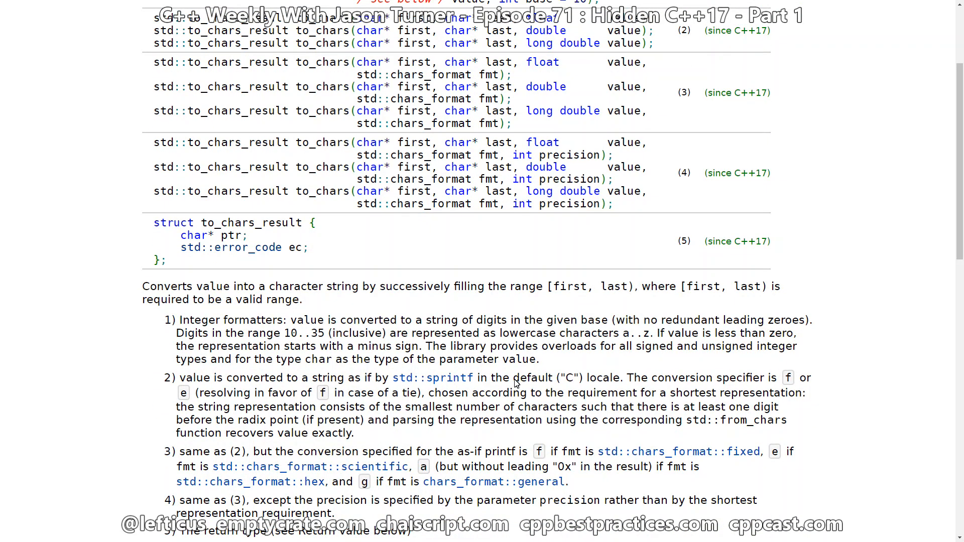
{"action": "double_click", "coordinate": [536, 378]}
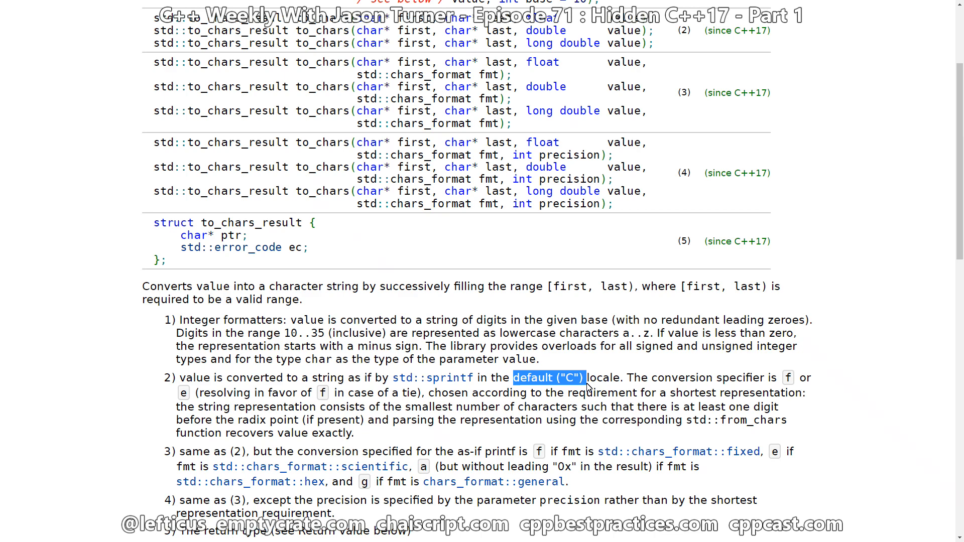
{"action": "scroll", "scroll_direction": "down", "scroll_amount": 3}
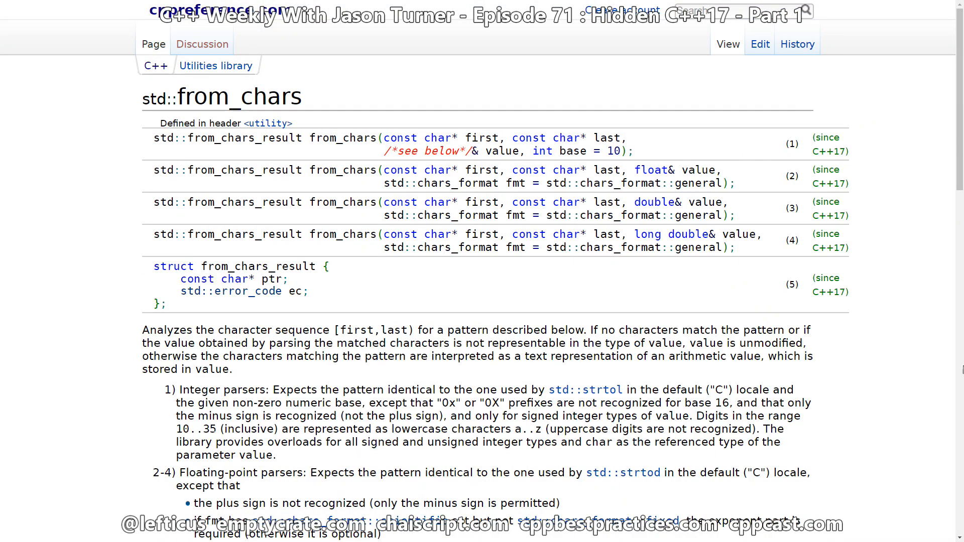
{"action": "mouse_move", "coordinate": [887, 324]}
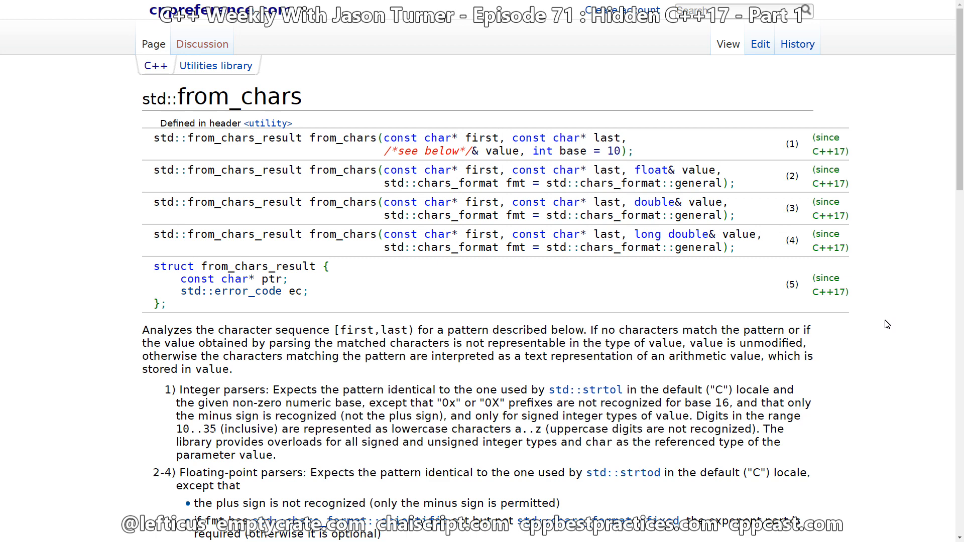
{"action": "mouse_move", "coordinate": [431, 138]}
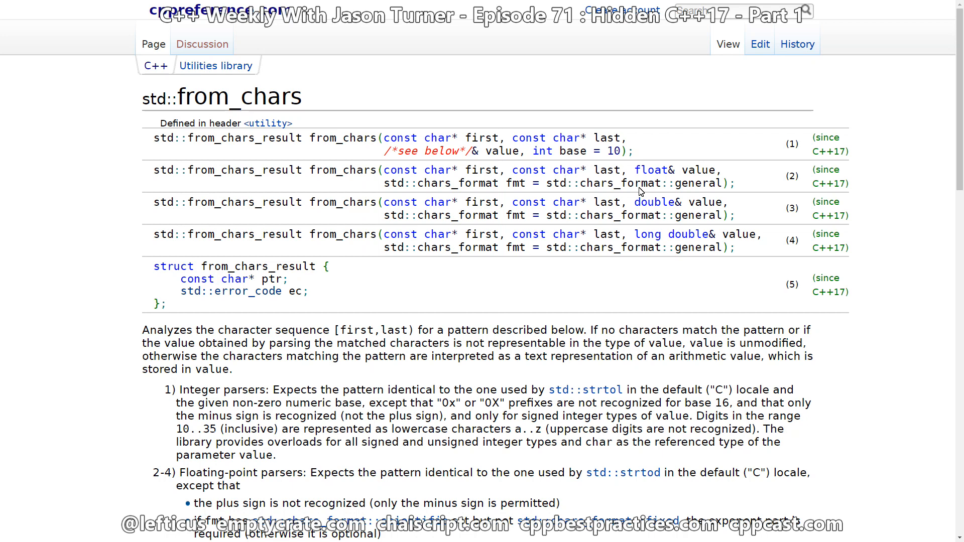
{"action": "double_click", "coordinate": [656, 170]}
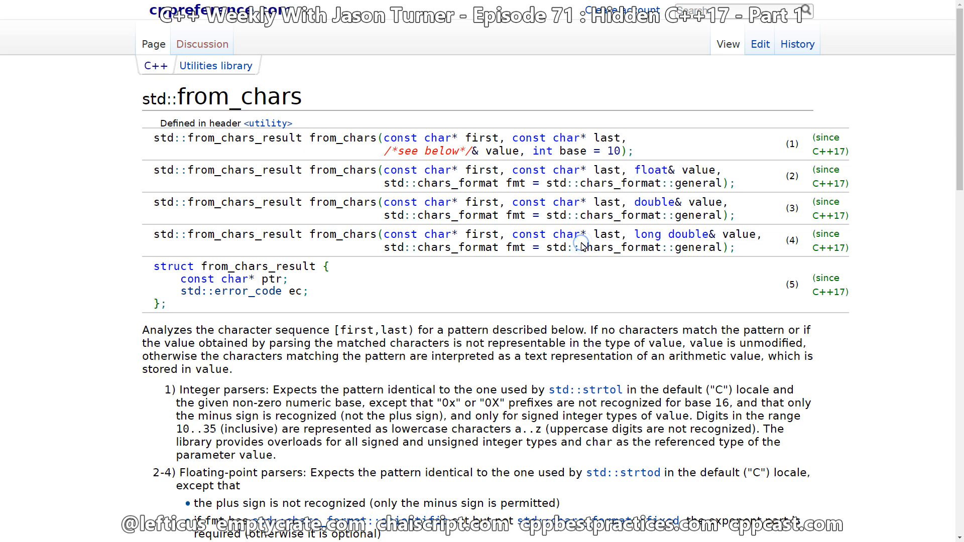
{"action": "mouse_move", "coordinate": [582, 244]}
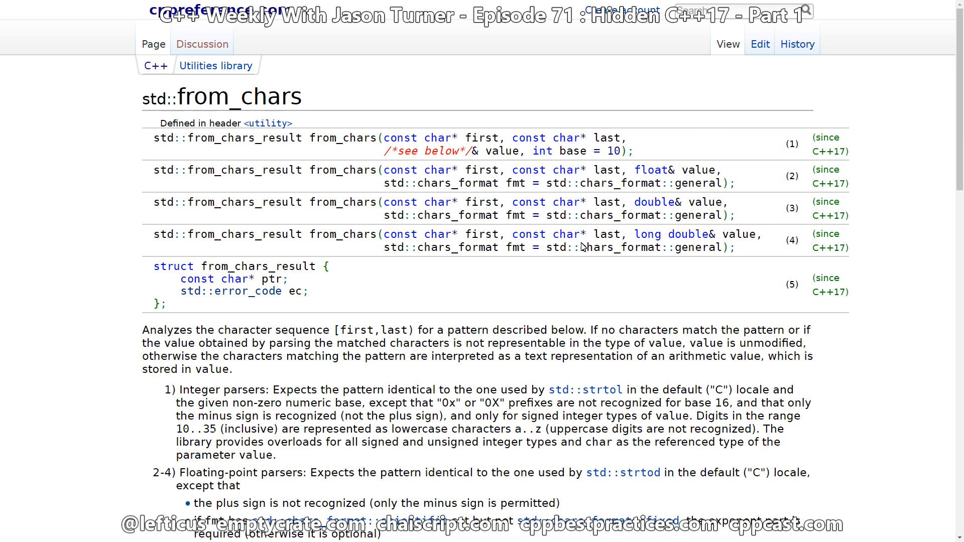
{"action": "mouse_move", "coordinate": [433, 392]}
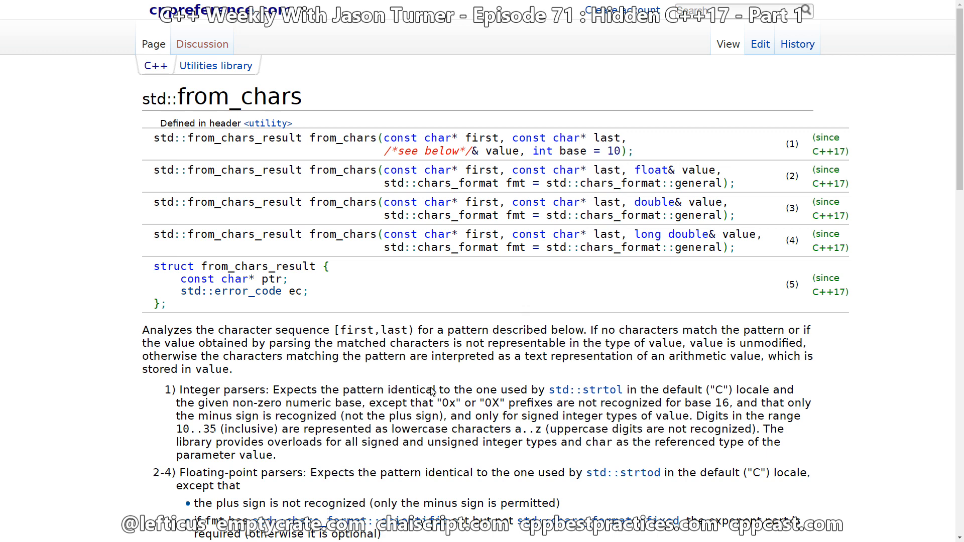
{"action": "mouse_move", "coordinate": [159, 205]}
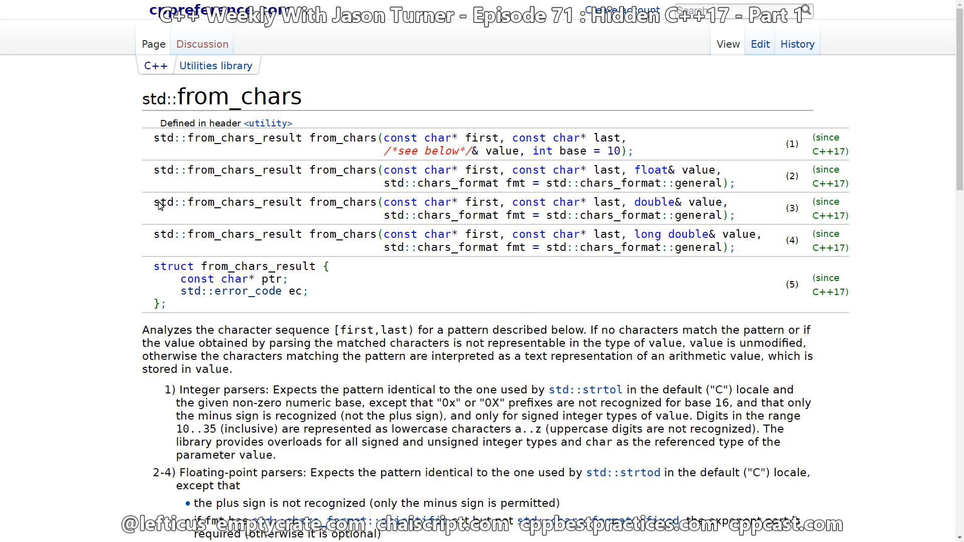
{"action": "mouse_move", "coordinate": [155, 162]}
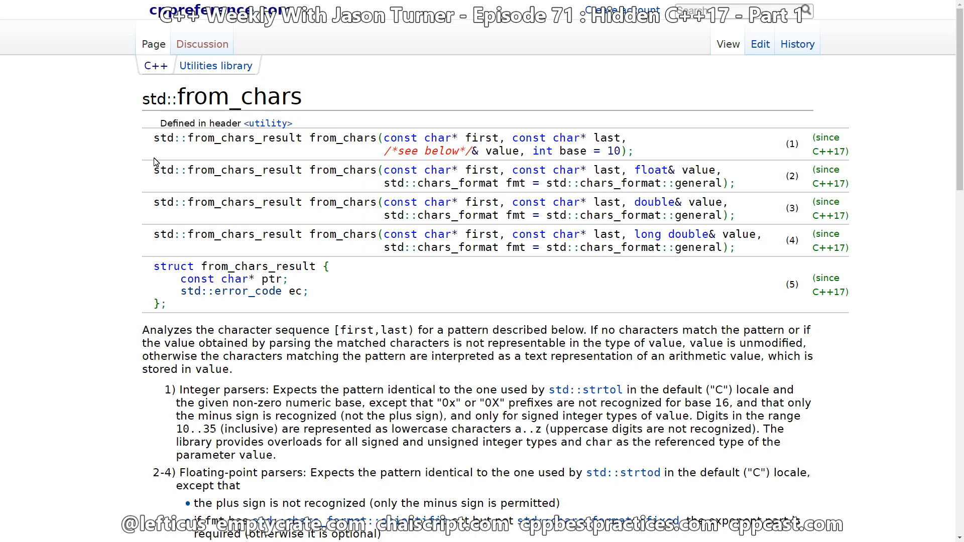